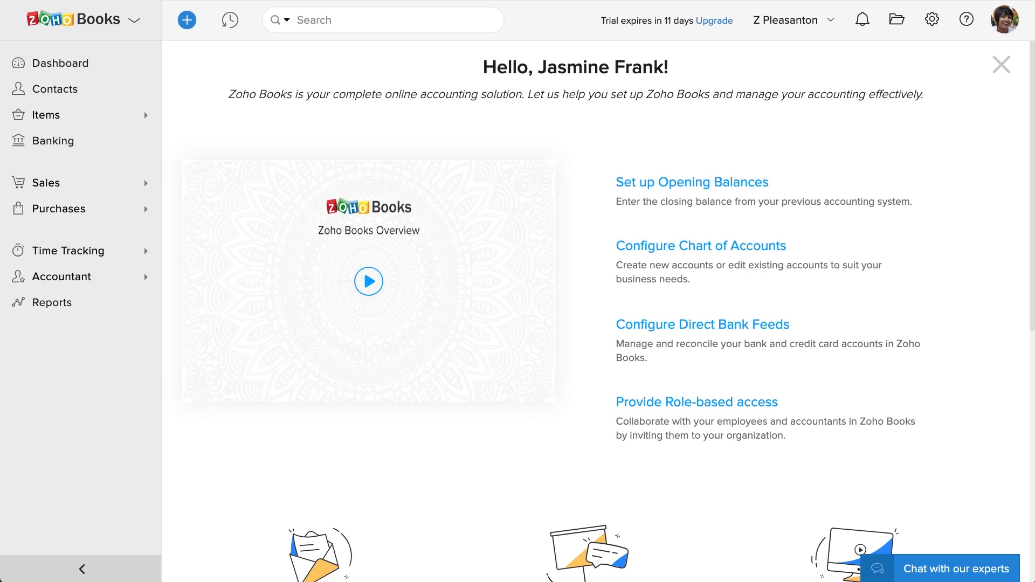
- Go to the Contacts preferences and view the Field Customization list, still empty
left_click(932, 20)
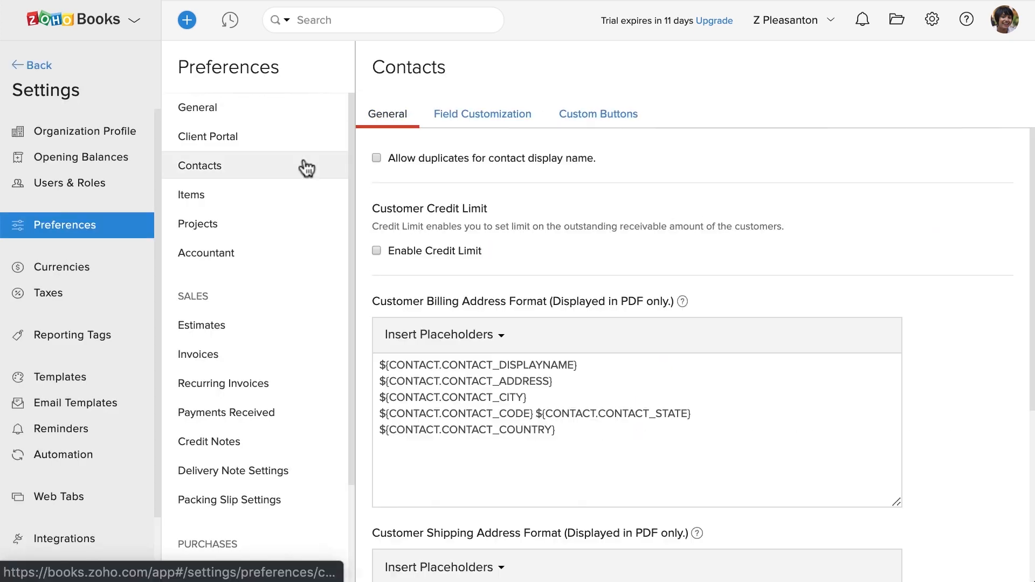
left_click(483, 113)
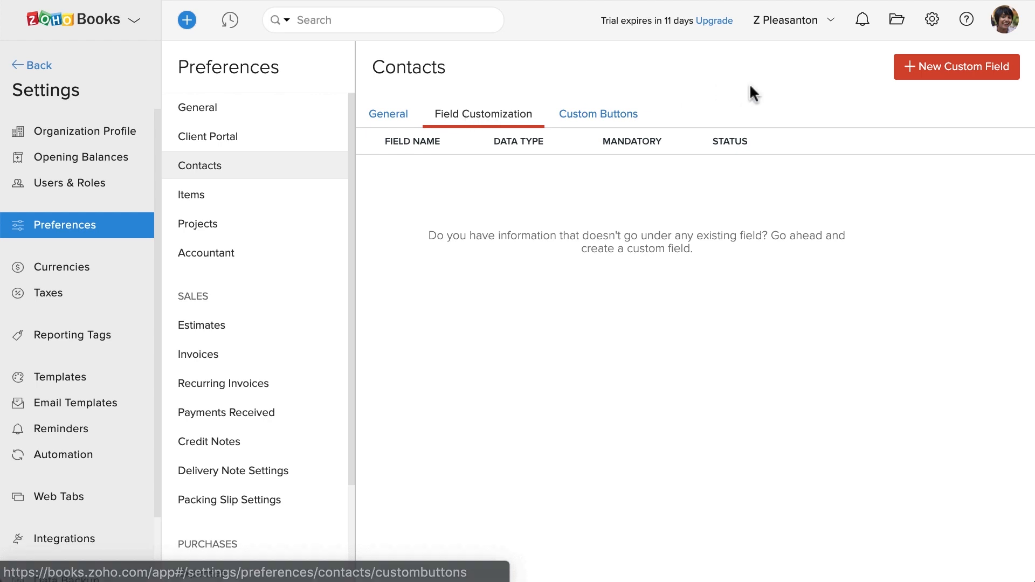
- Create a new custom field labelled 'Membership ID' with the Number data type
left_click(956, 65)
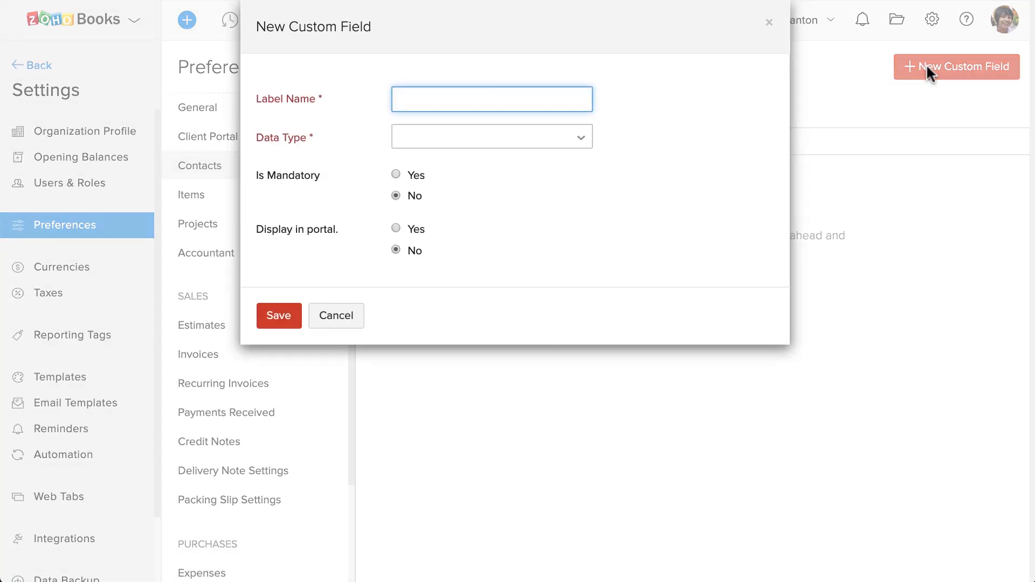
type("M")
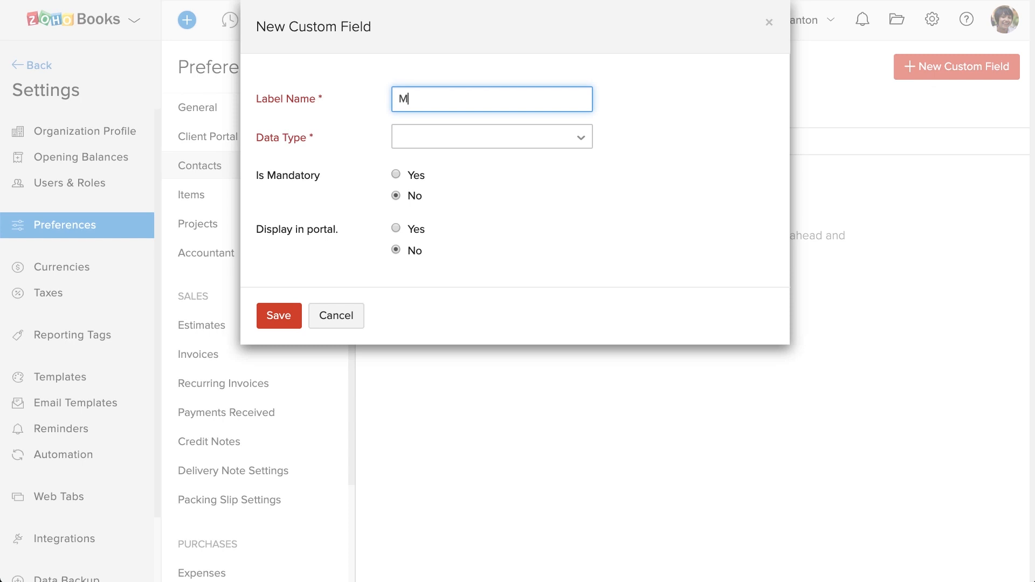
left_click(492, 136)
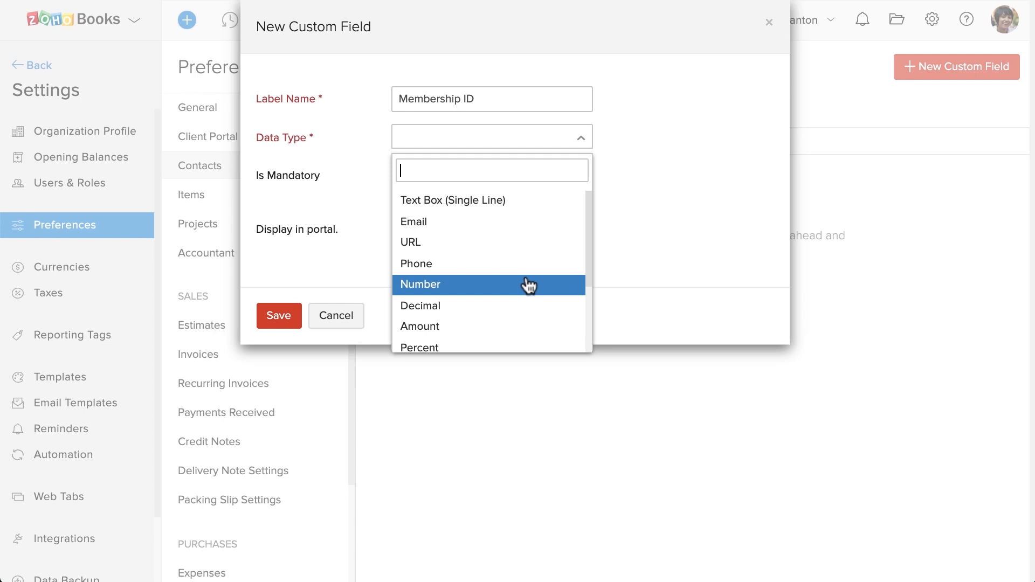
left_click(421, 285)
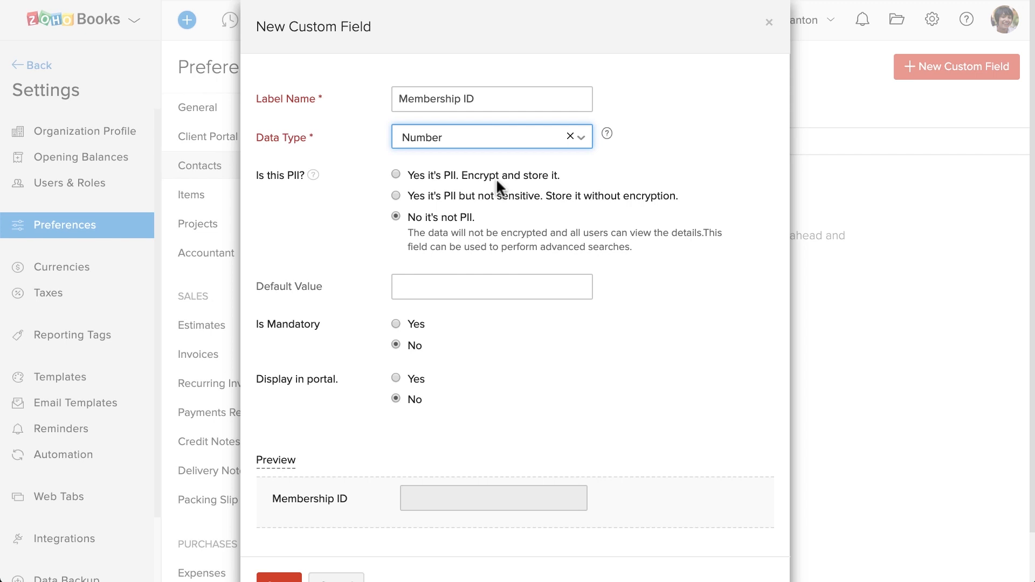
mouse_move(504, 203)
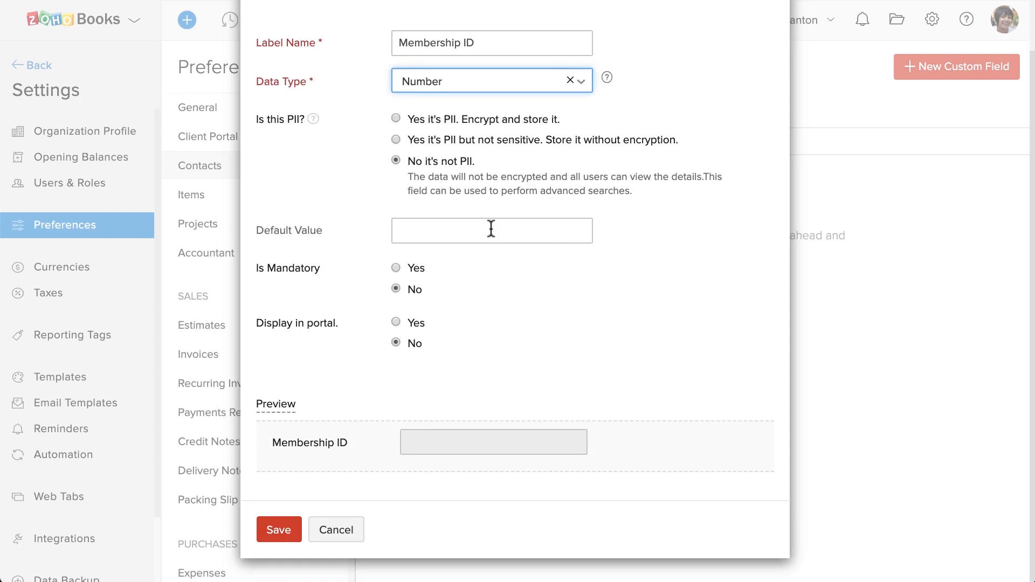
- Set Is Mandatory to Yes and save the Membership ID field
left_click(492, 231)
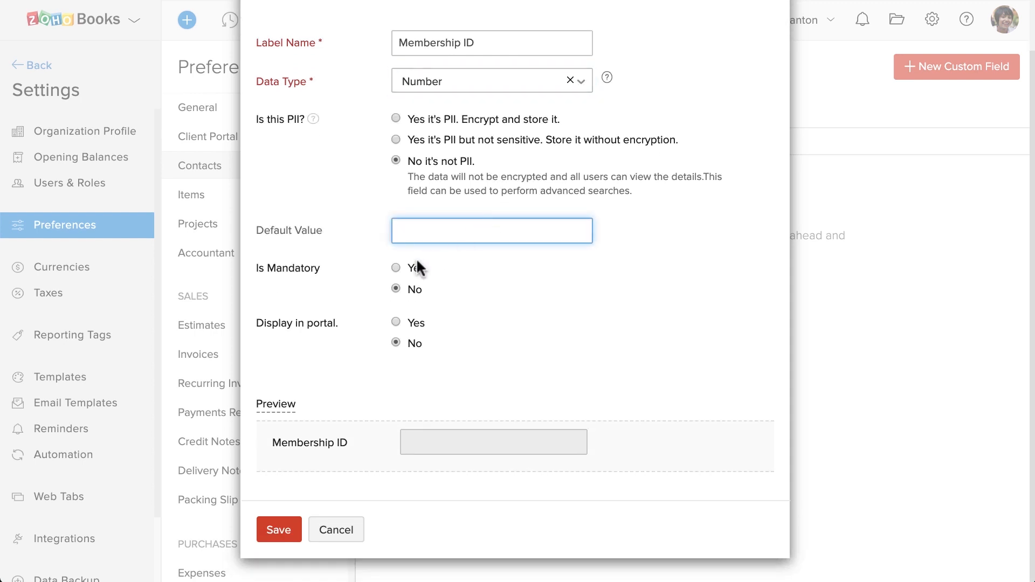
left_click(396, 268)
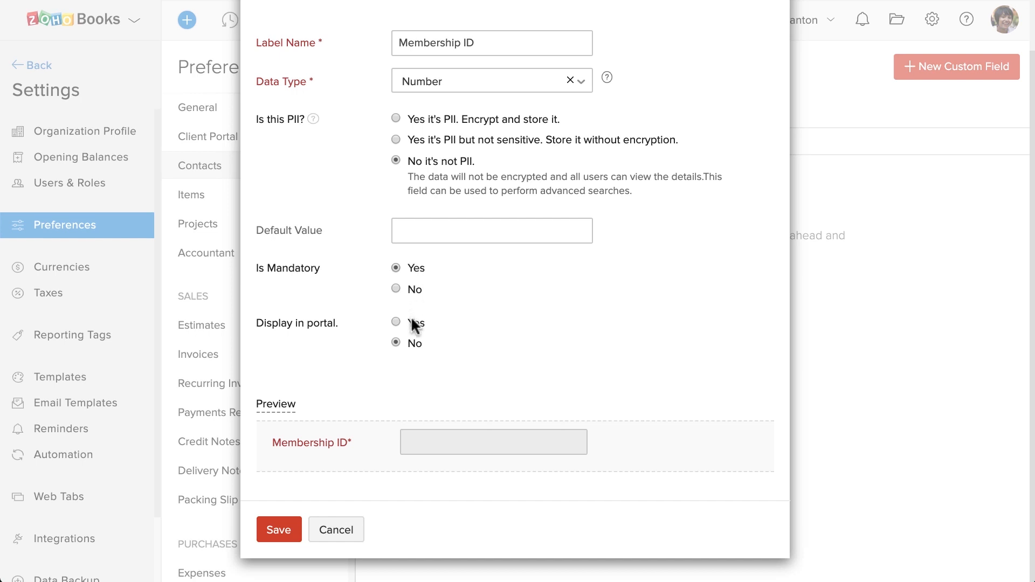
left_click(278, 529)
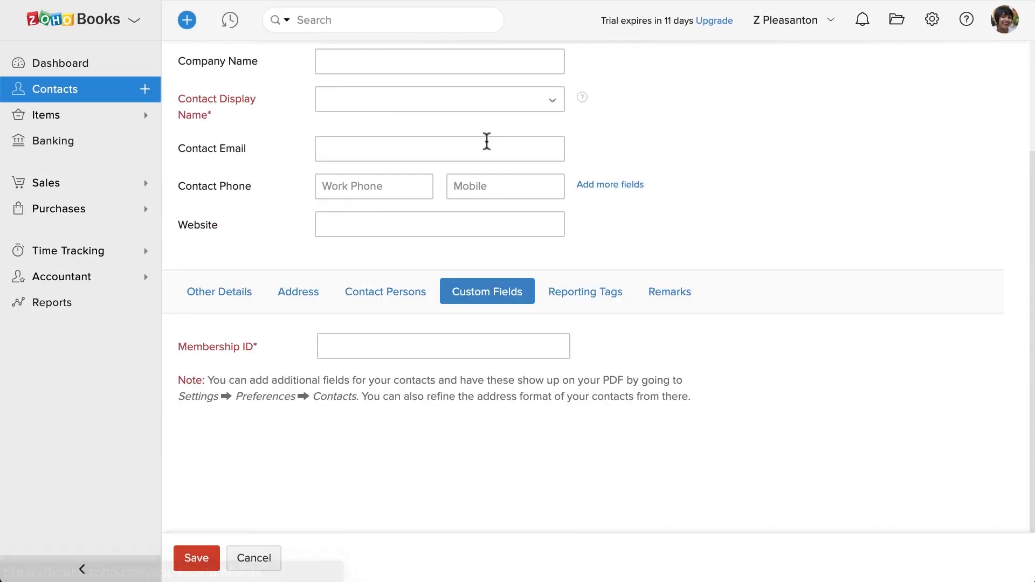
- Activate the required Membership ID box under Custom Fields on the new contact form
left_click(443, 345)
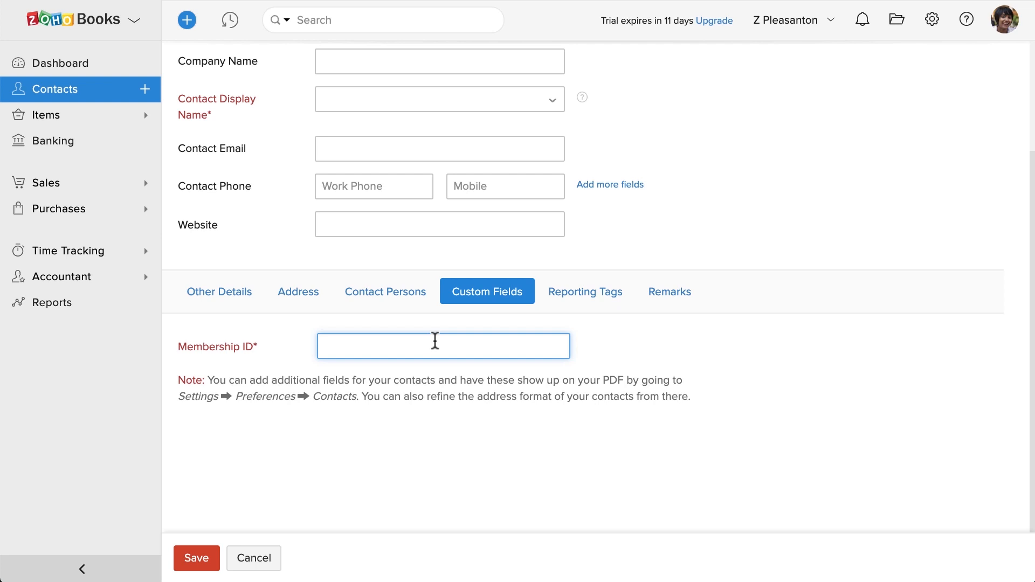